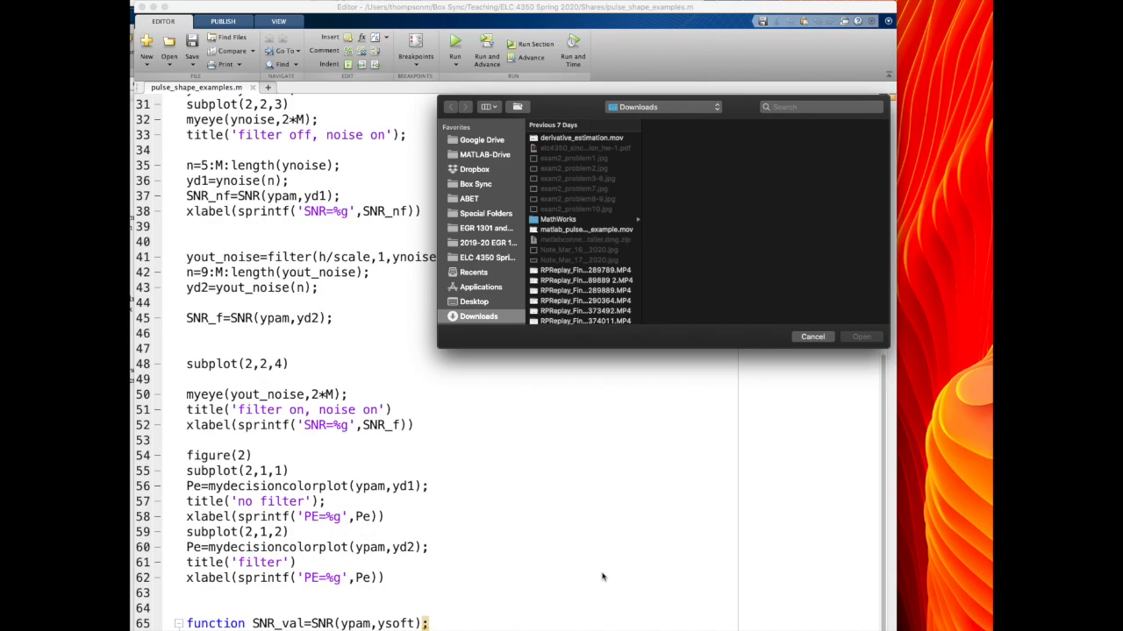
mouse_move(519, 257)
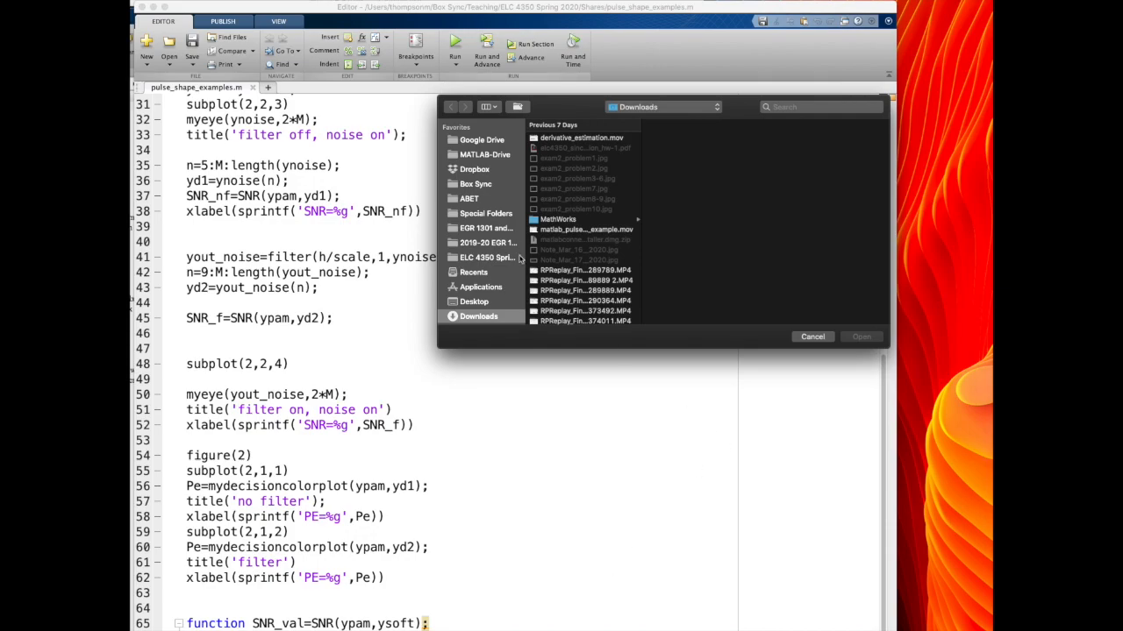